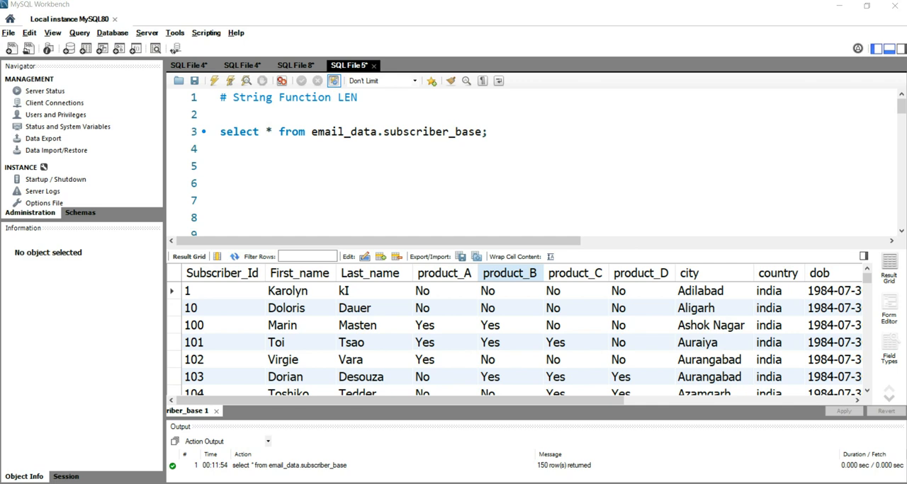
# Re-run select * from email_data.subscriber_base to log a second 150-row result
pyautogui.click(486, 132)
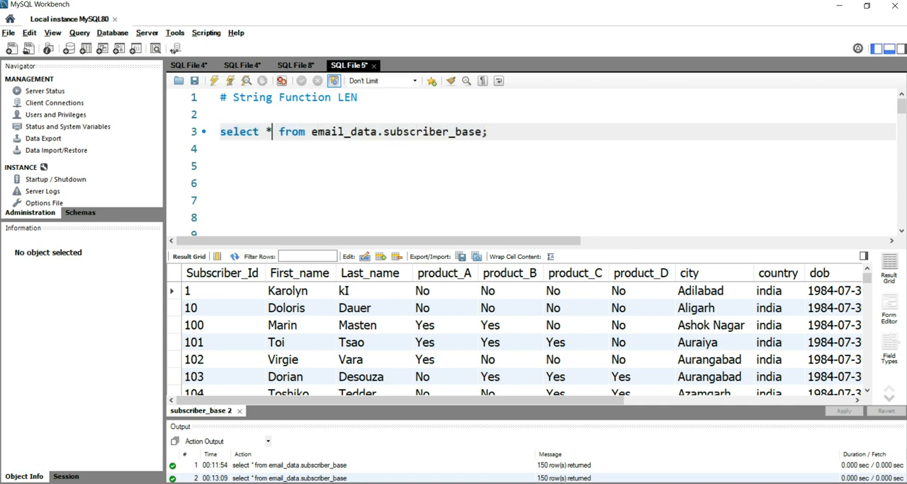
# Replace * with subscriber_id, First_name and an empty length() call
pyautogui.press('Backspace')
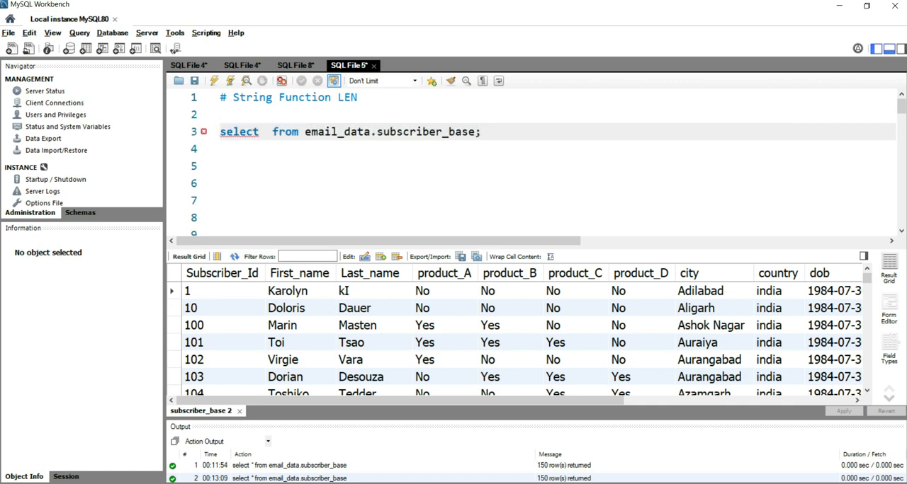
pyautogui.write('subscriber_id,')
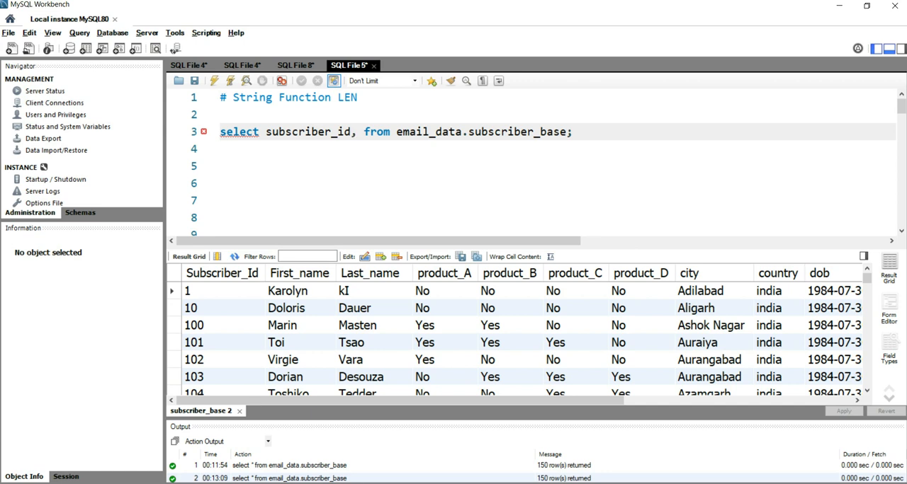
pyautogui.write('First_na')
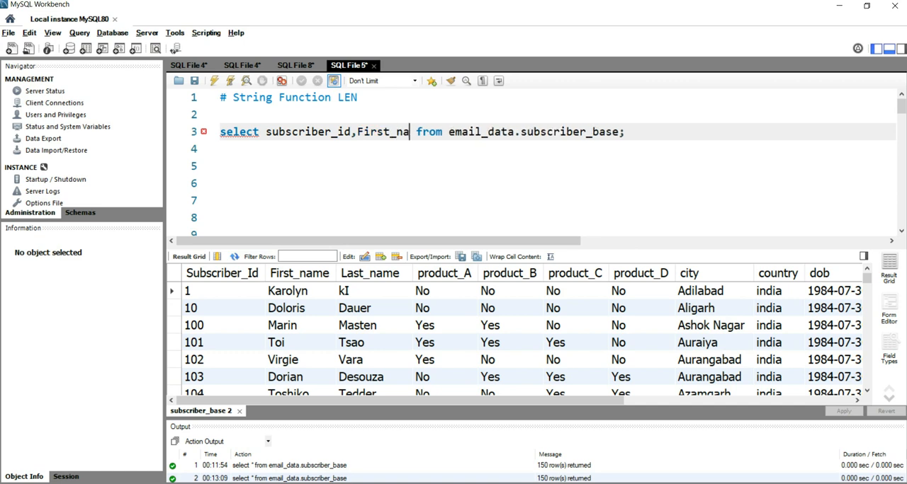
pyautogui.write('me,')
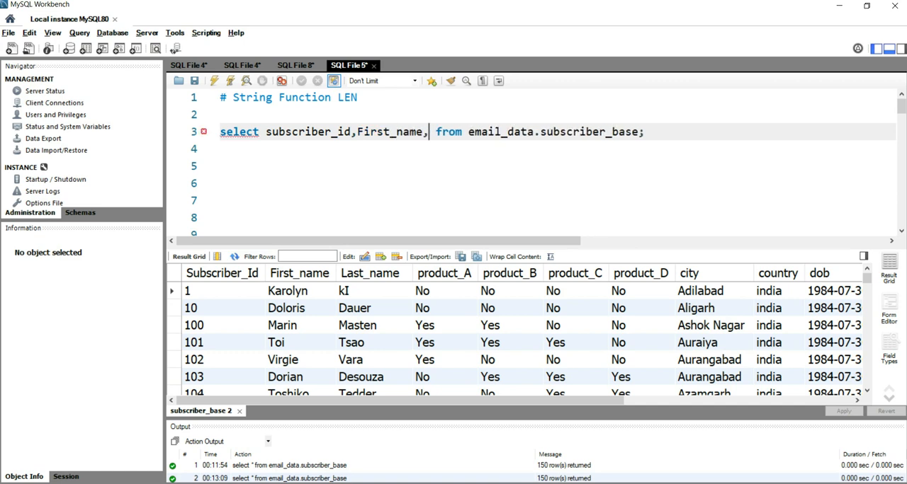
pyautogui.write('LEN')
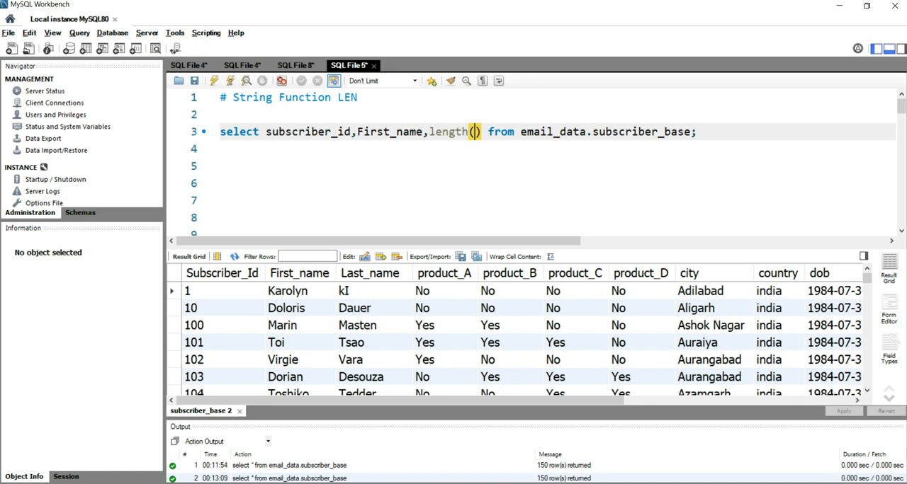
# Measure length(First_name) as length_of_First_name, with the from clause on a new line
pyautogui.write('First_')
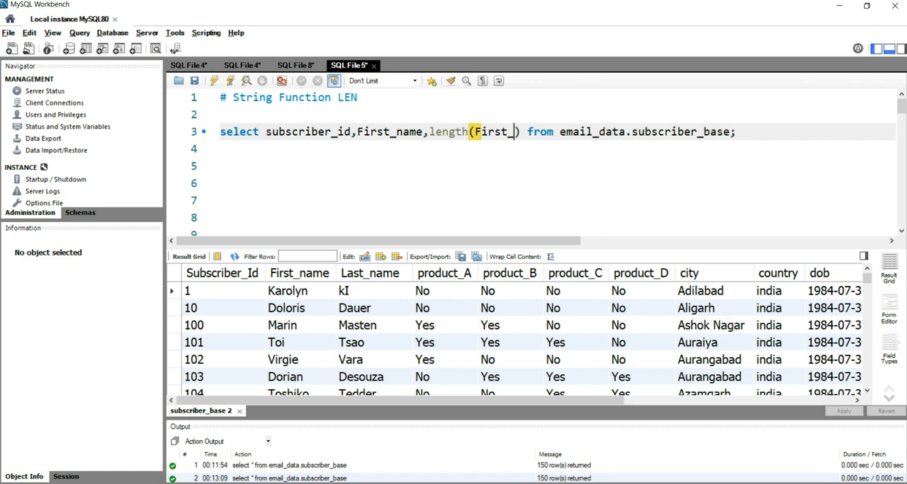
pyautogui.write('name) a')
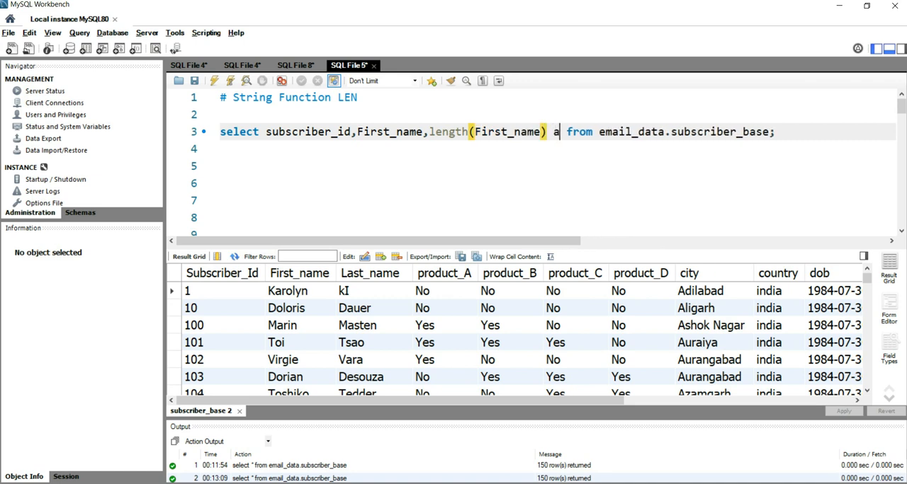
pyautogui.write('s')
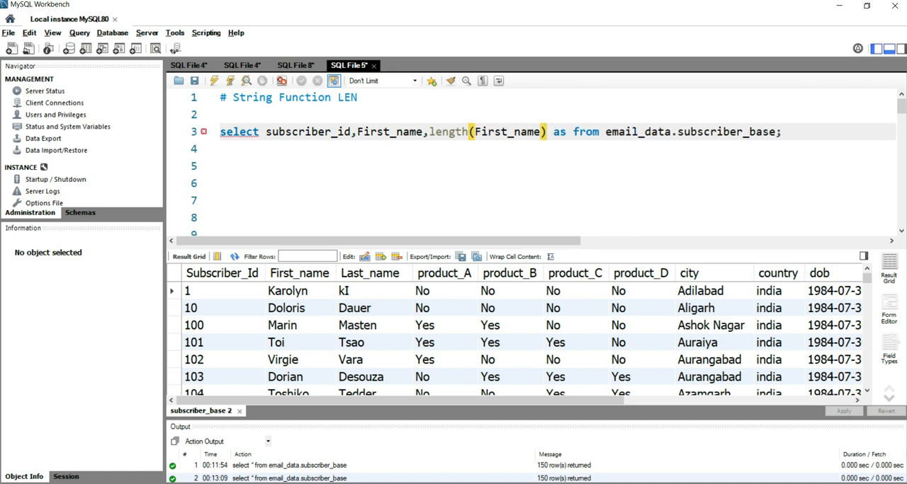
pyautogui.write('length_of')
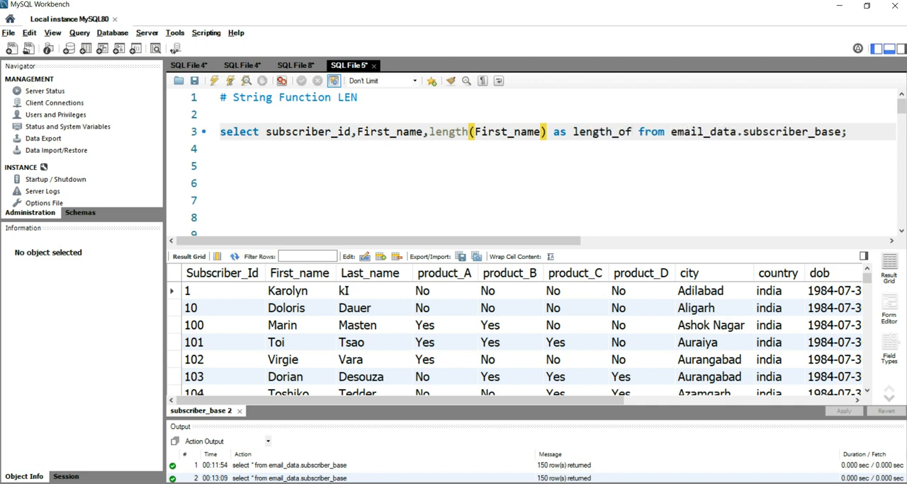
pyautogui.write('_First_')
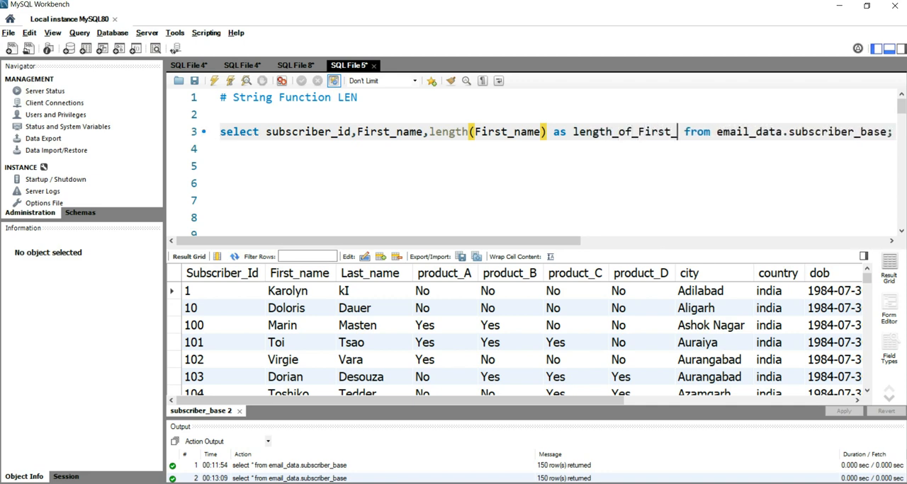
pyautogui.press('Return')
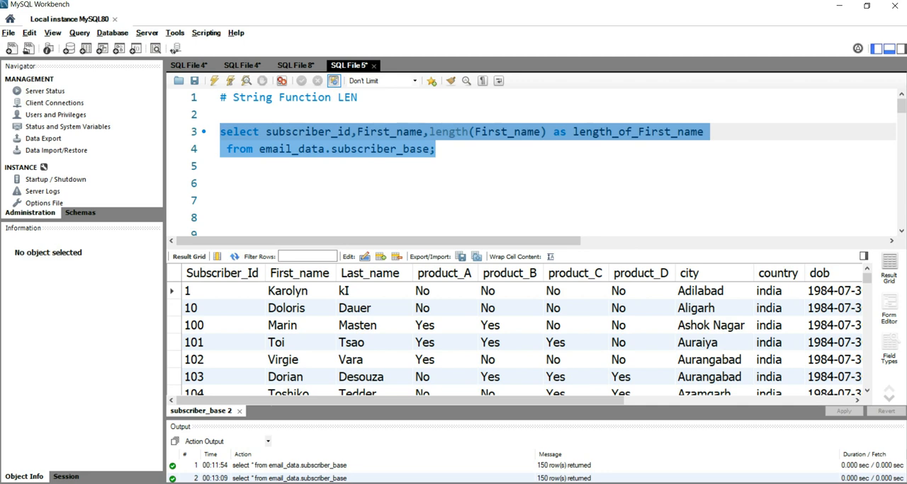
# Run the length query and inspect a length_of_First_name value in the Result Grid
pyautogui.click(213, 80)
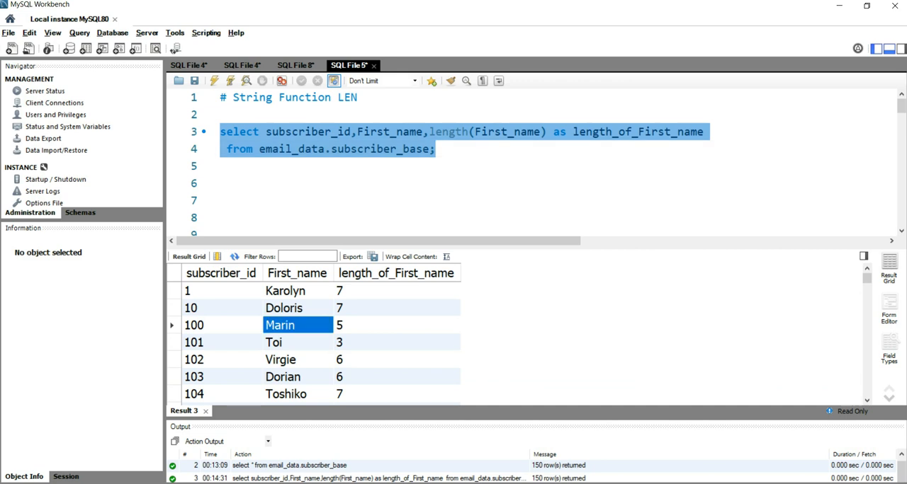
pyautogui.click(397, 325)
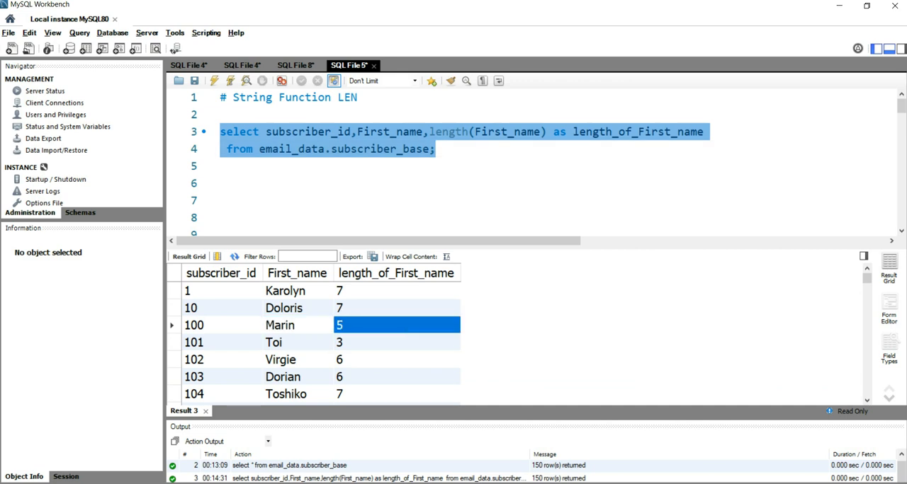